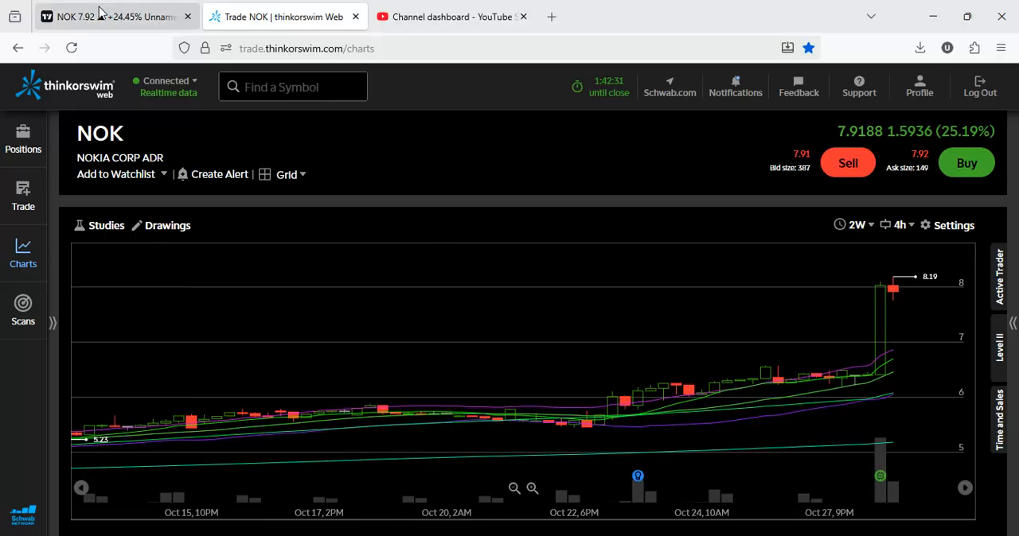
# - Show the NOK daily chart with the WTAR Forecast and SMAs indicators
pyautogui.click(103, 15)
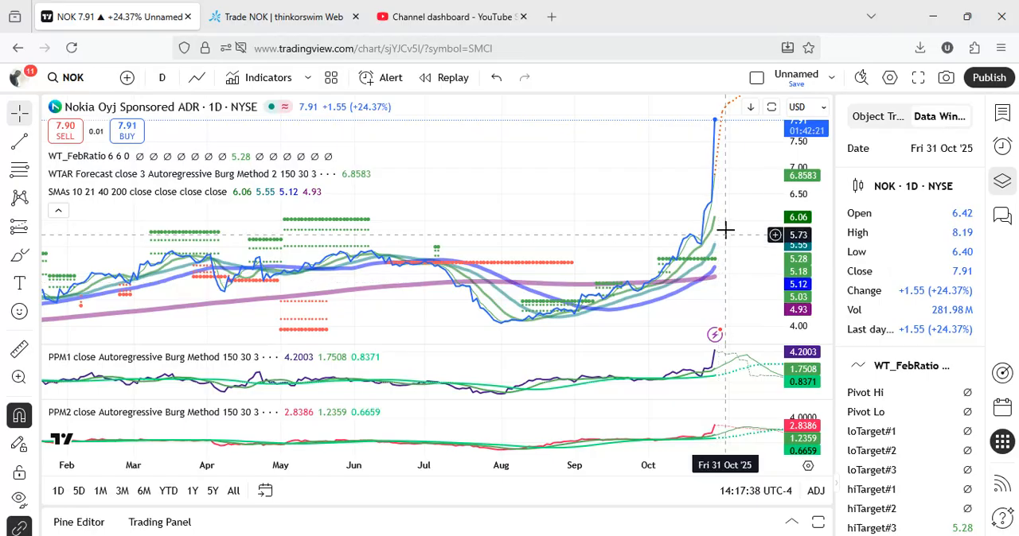
pyautogui.moveTo(736, 216)
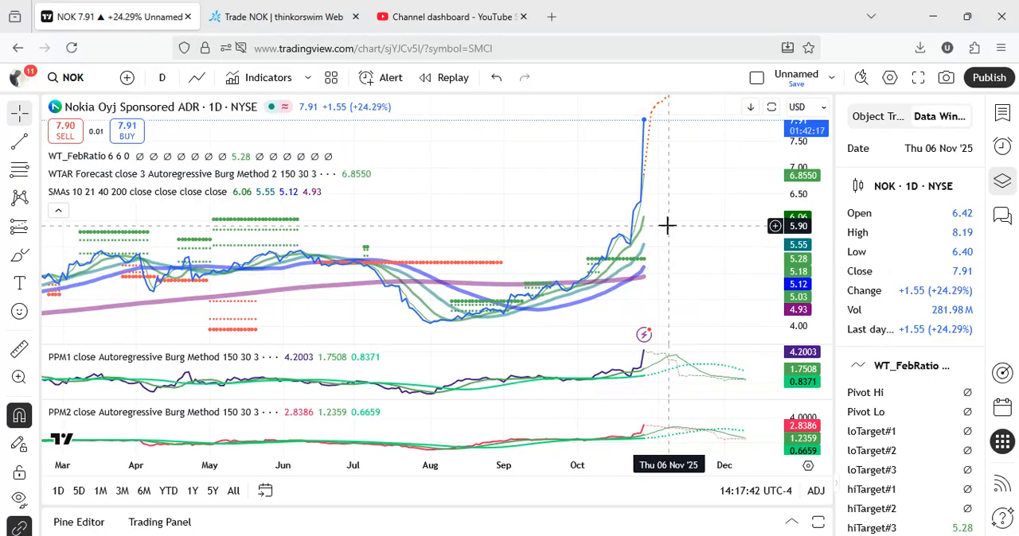
pyautogui.moveTo(660, 233)
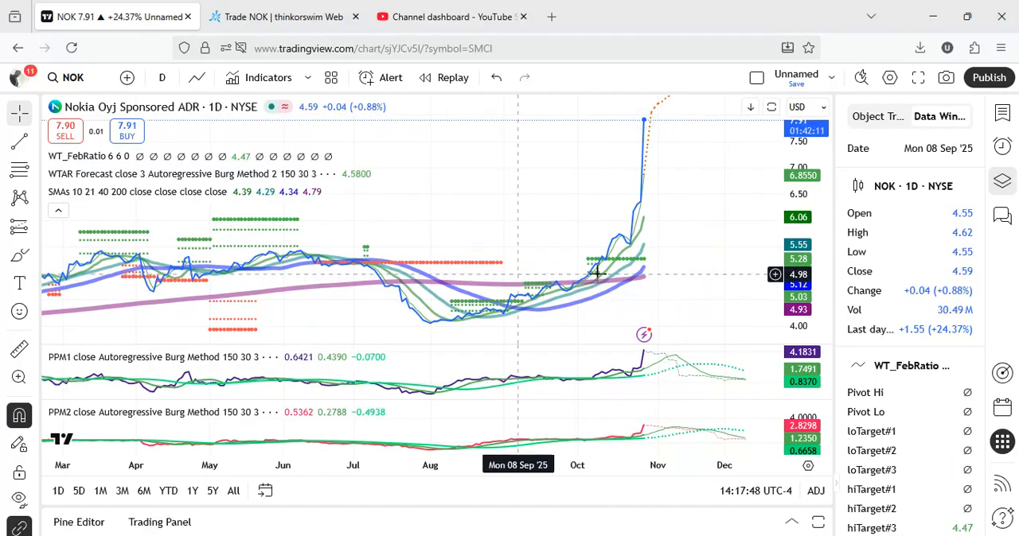
pyautogui.moveTo(646, 283)
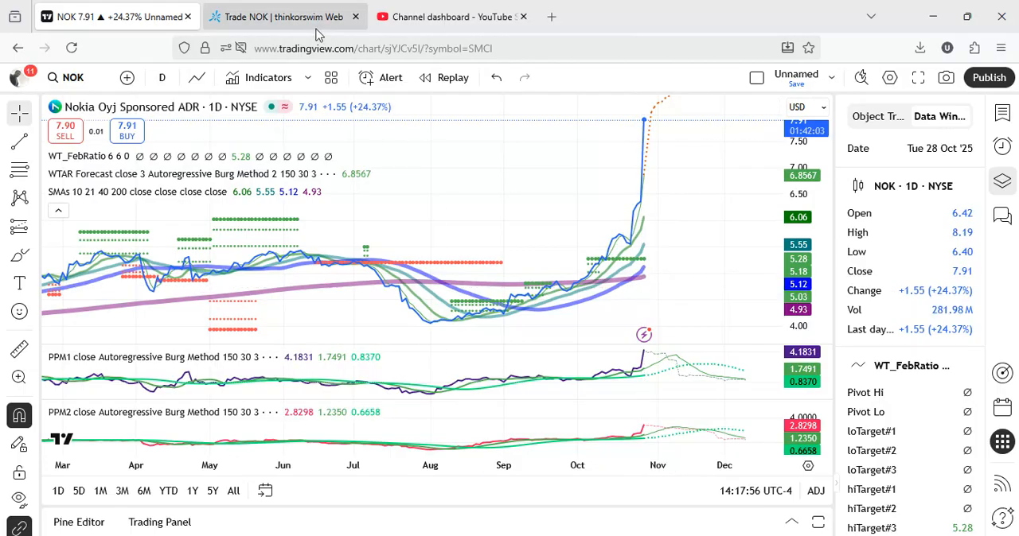
pyautogui.click(283, 15)
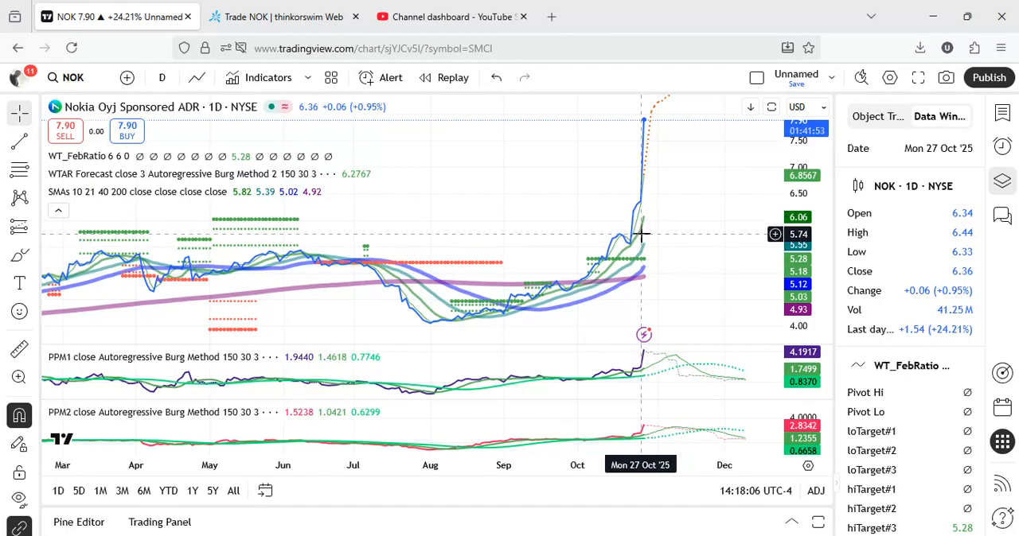
pyautogui.moveTo(509, 128)
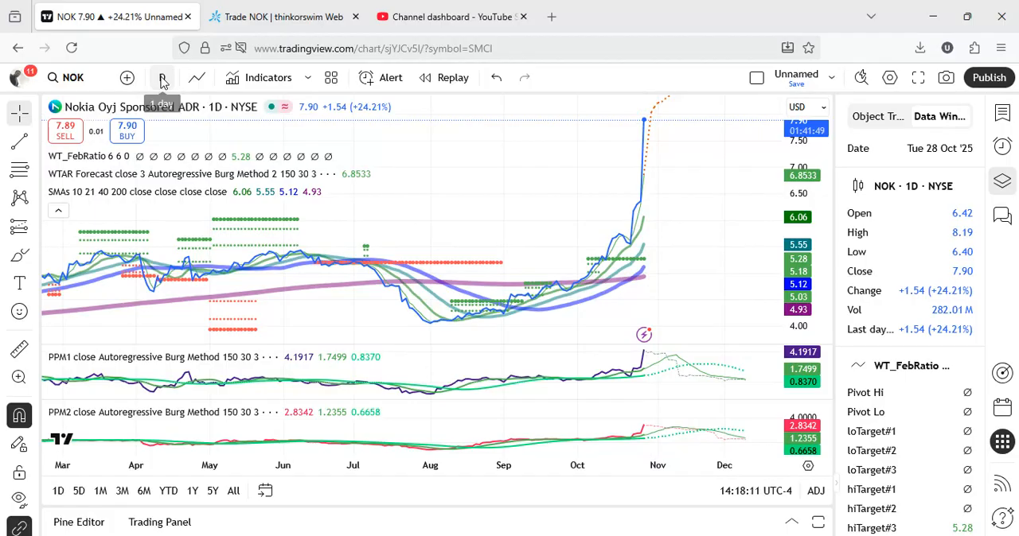
# - Set the NOK chart interval to 4 hours
pyautogui.click(162, 76)
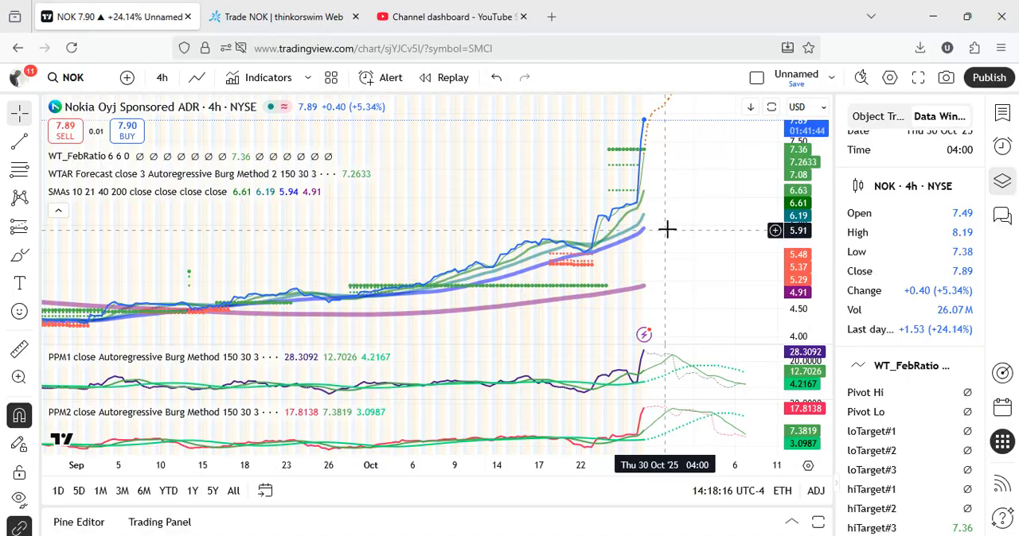
pyautogui.moveTo(675, 226)
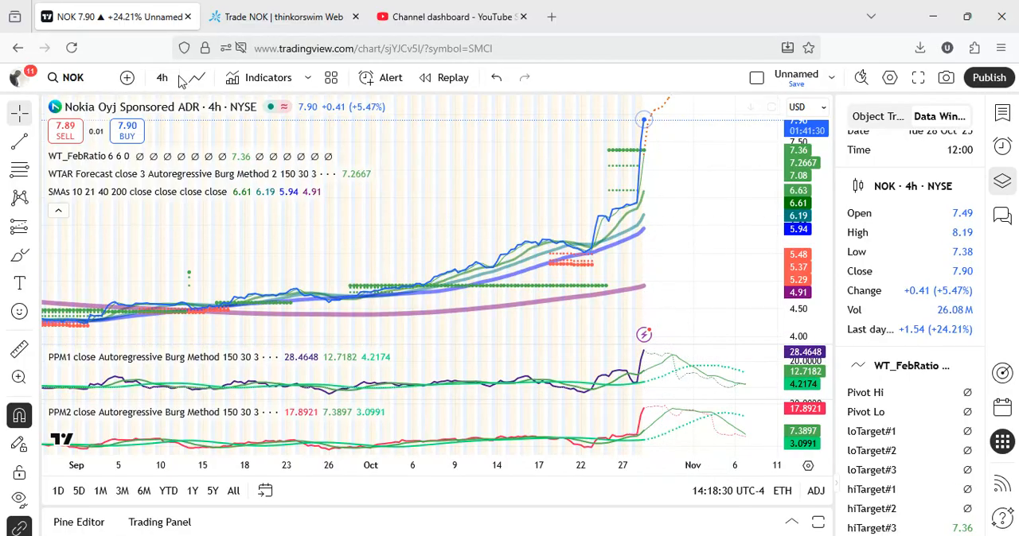
# - Set the NOK chart interval to 1 minute
pyautogui.click(162, 76)
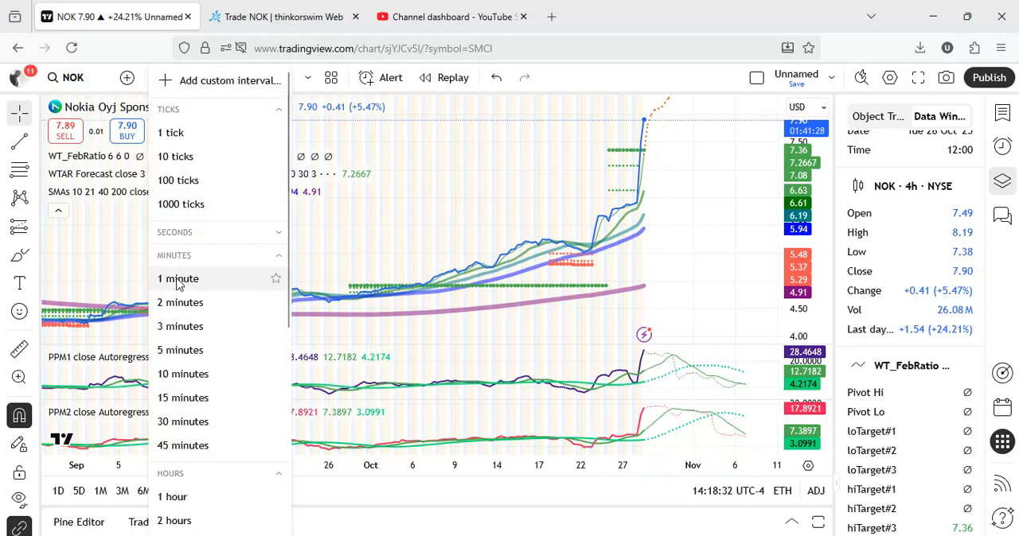
pyautogui.click(178, 279)
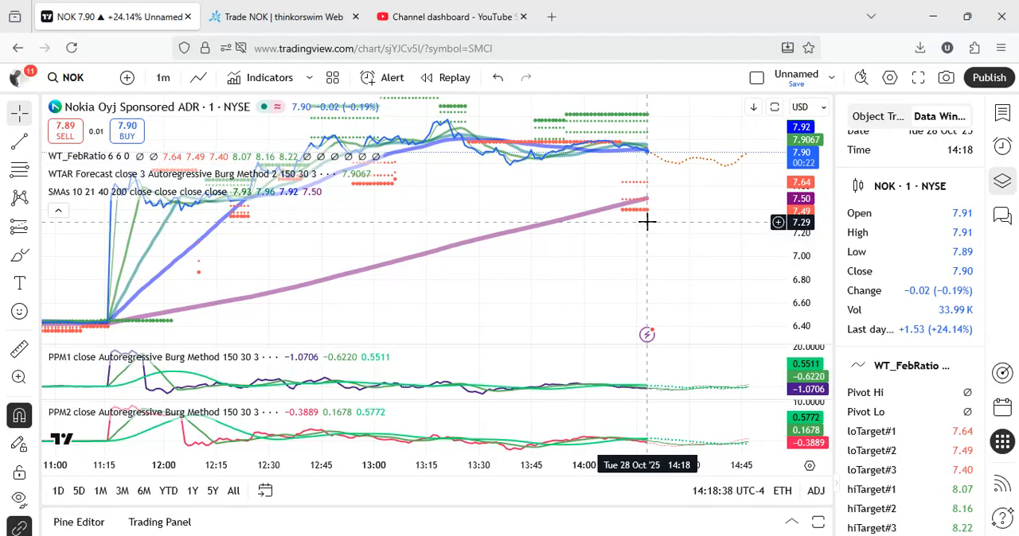
pyautogui.moveTo(430, 210)
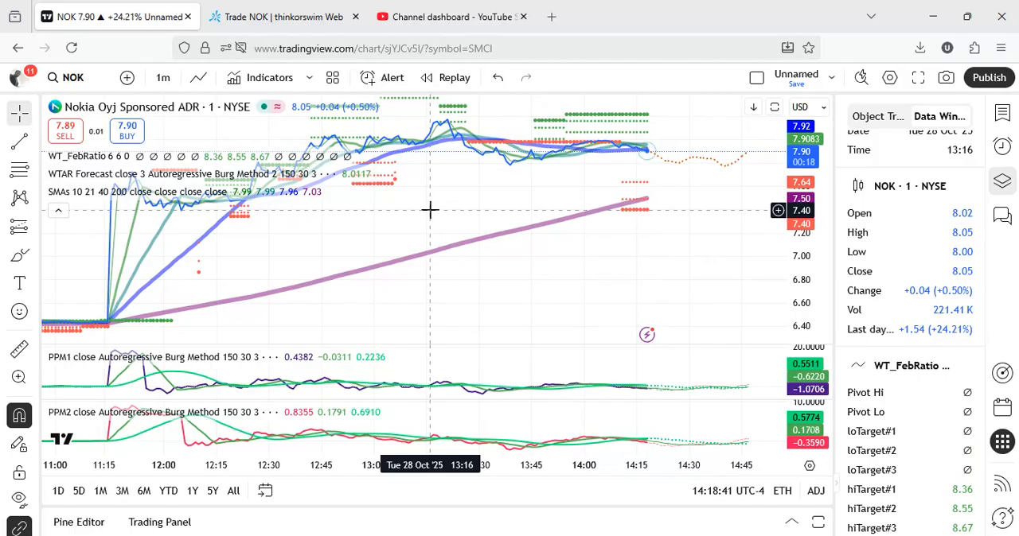
pyautogui.click(284, 16)
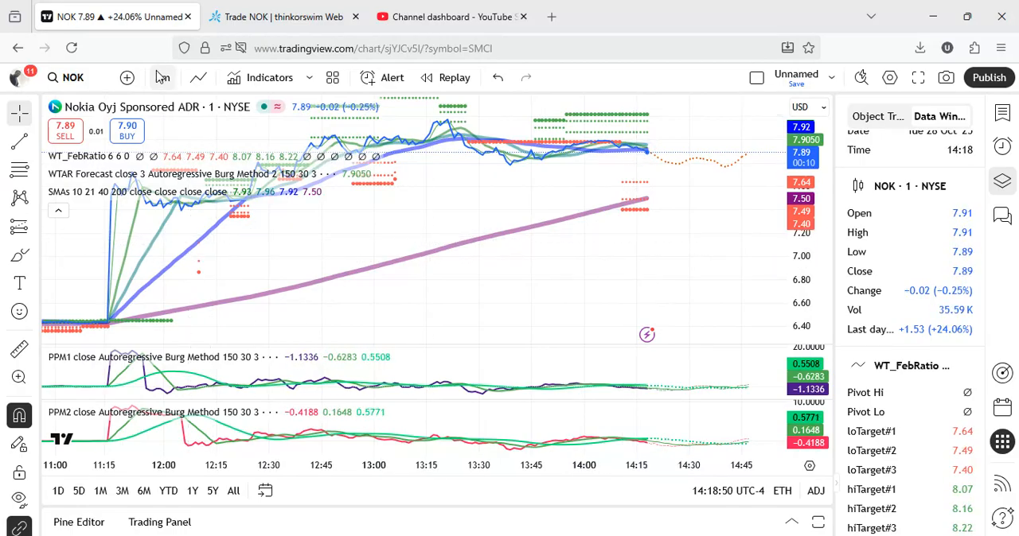
# - Set the NOK chart to 2-minute bars, then to 3-minute bars
pyautogui.click(163, 77)
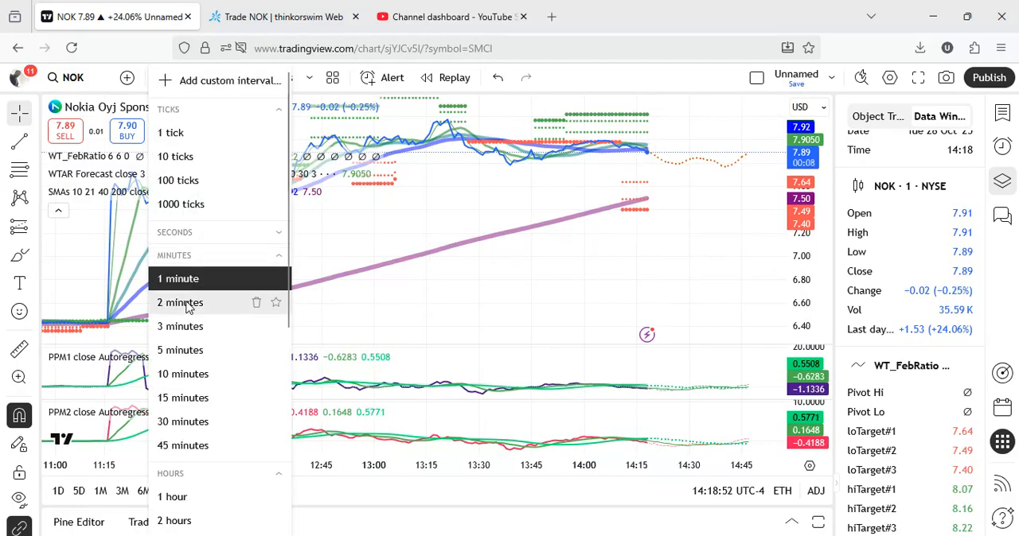
pyautogui.click(180, 302)
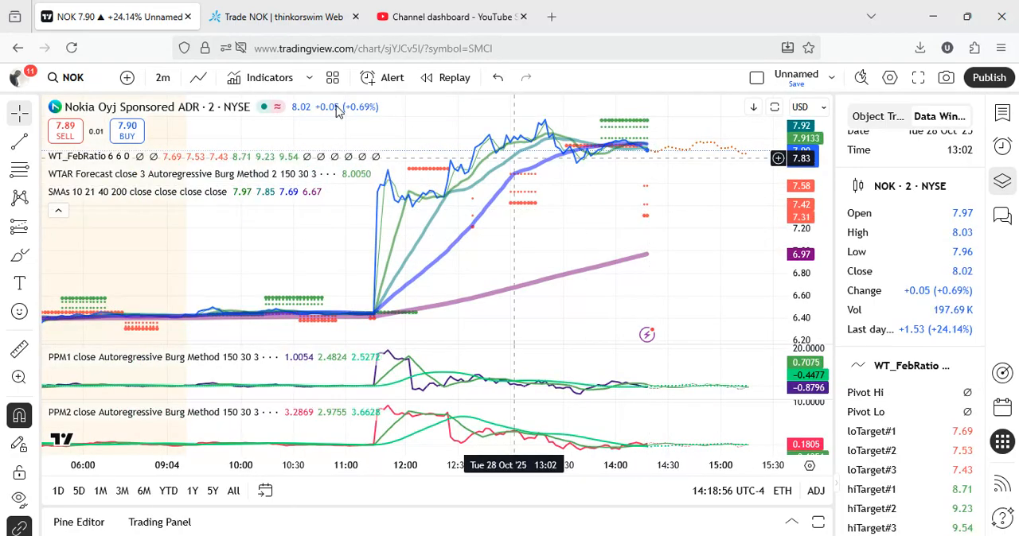
pyautogui.click(163, 76)
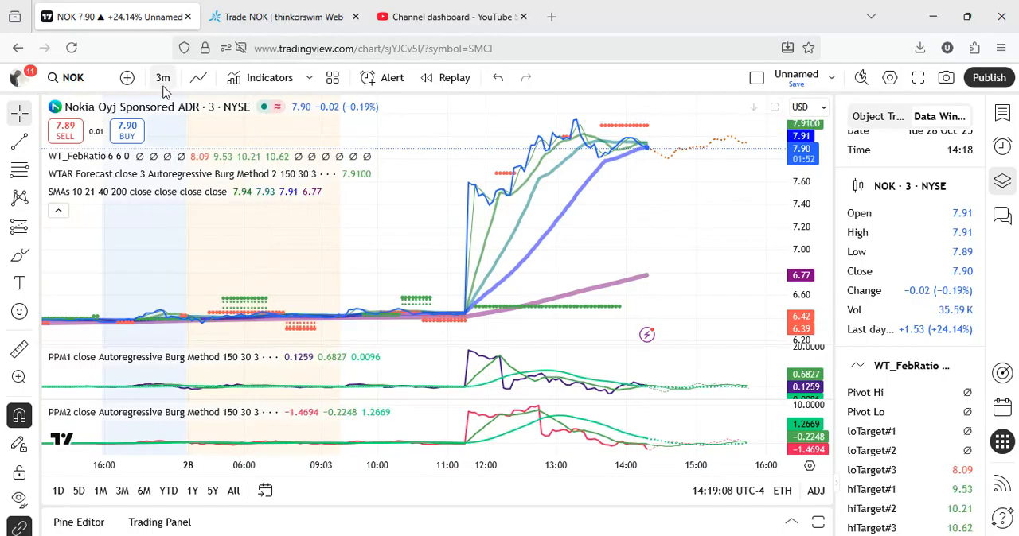
# - Set the NOK chart to 5-minute bars, then to 10-minute bars
pyautogui.click(163, 77)
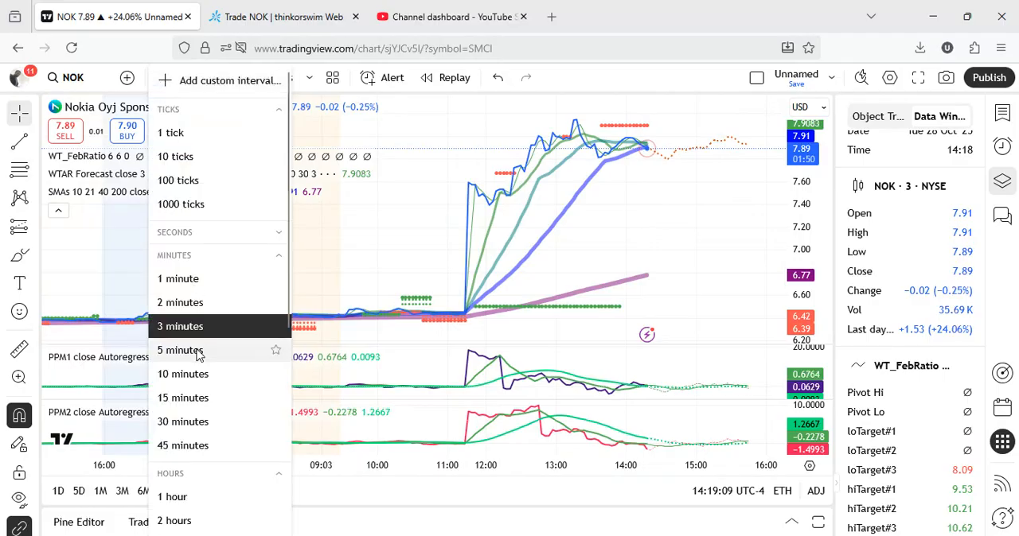
pyautogui.click(180, 350)
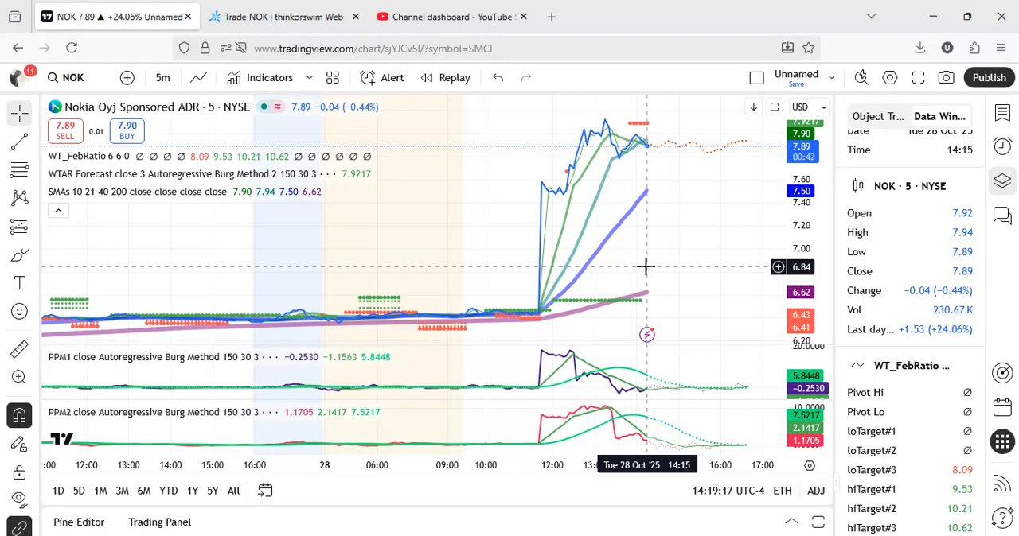
pyautogui.click(163, 77)
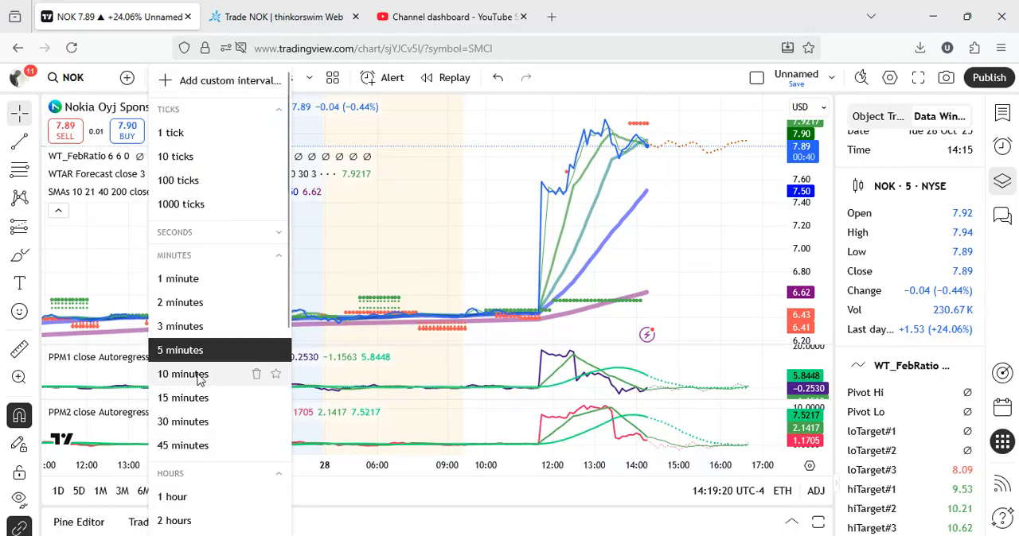
pyautogui.click(181, 374)
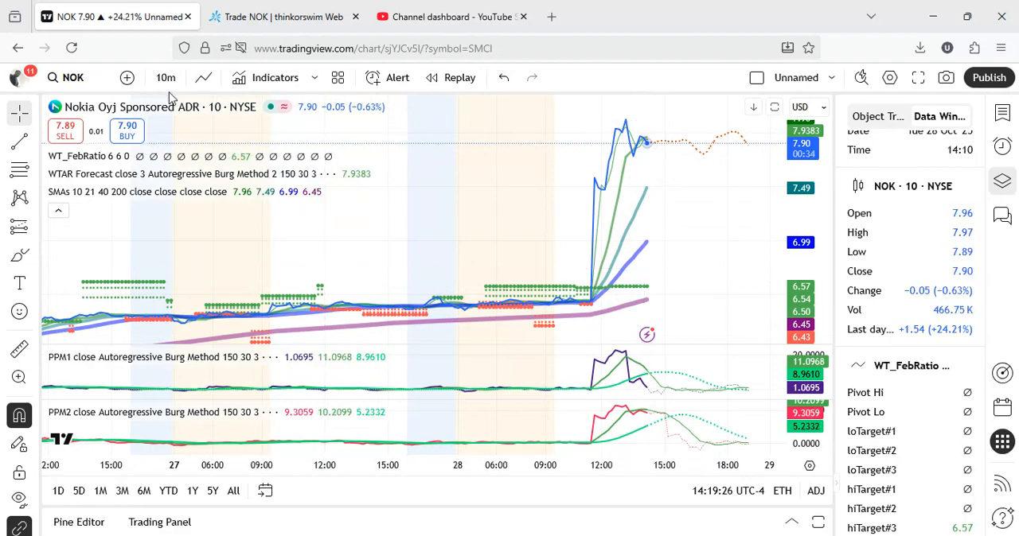
# - Return the NOK chart to daily bars and show its Latest updates news panel
pyautogui.click(166, 77)
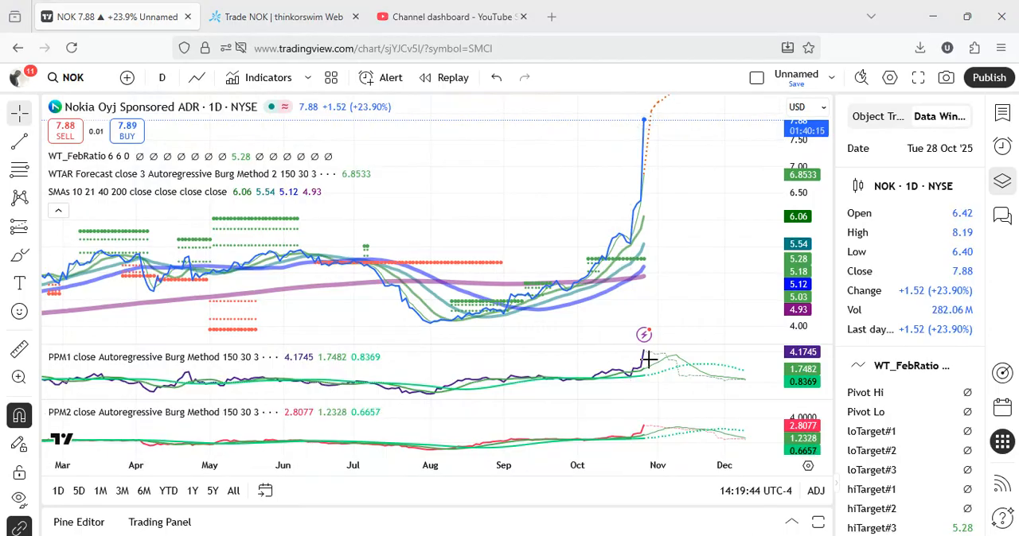
pyautogui.click(643, 335)
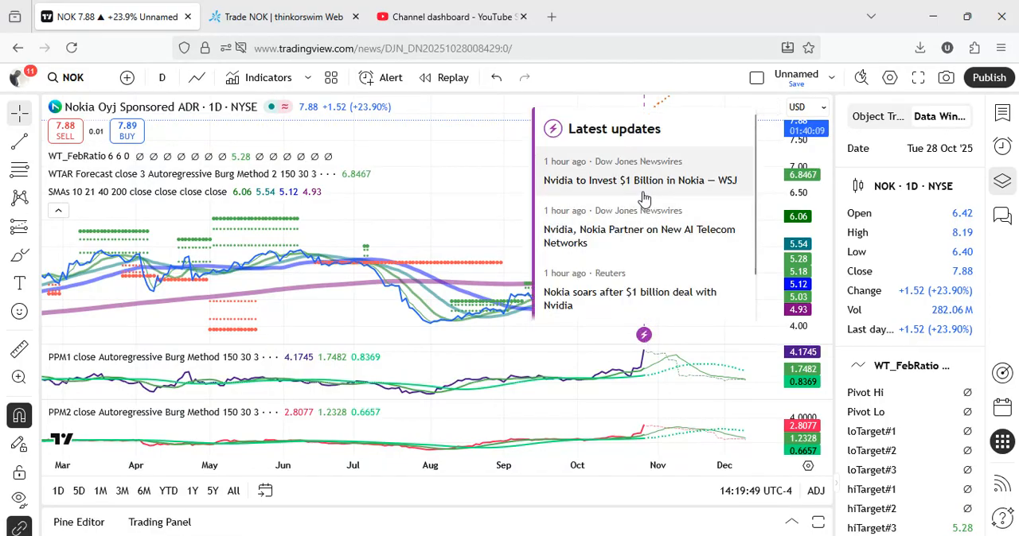
# - Read through the WSJ article 'Nvidia to Invest $1 Billion in Nokia'
pyautogui.click(640, 180)
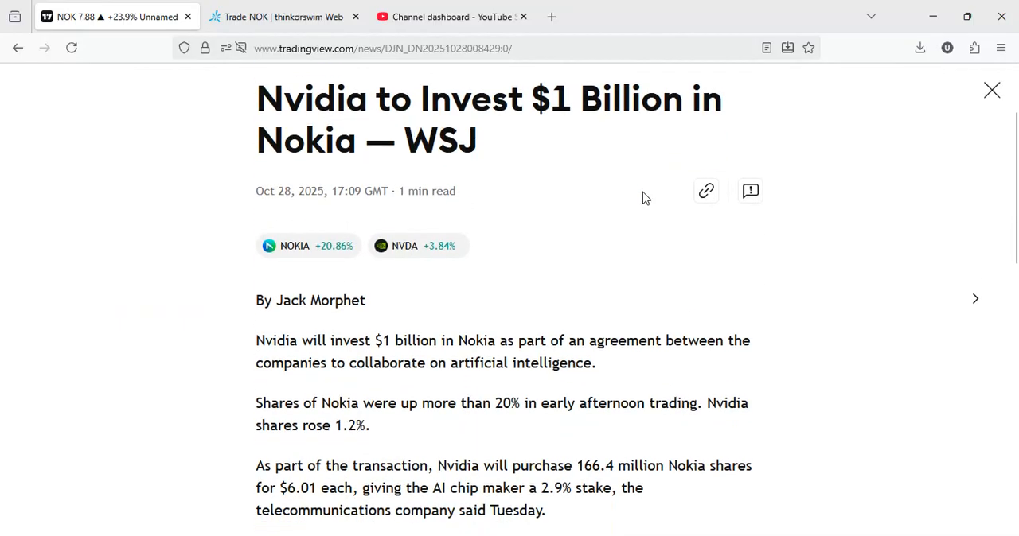
pyautogui.scroll(-3)
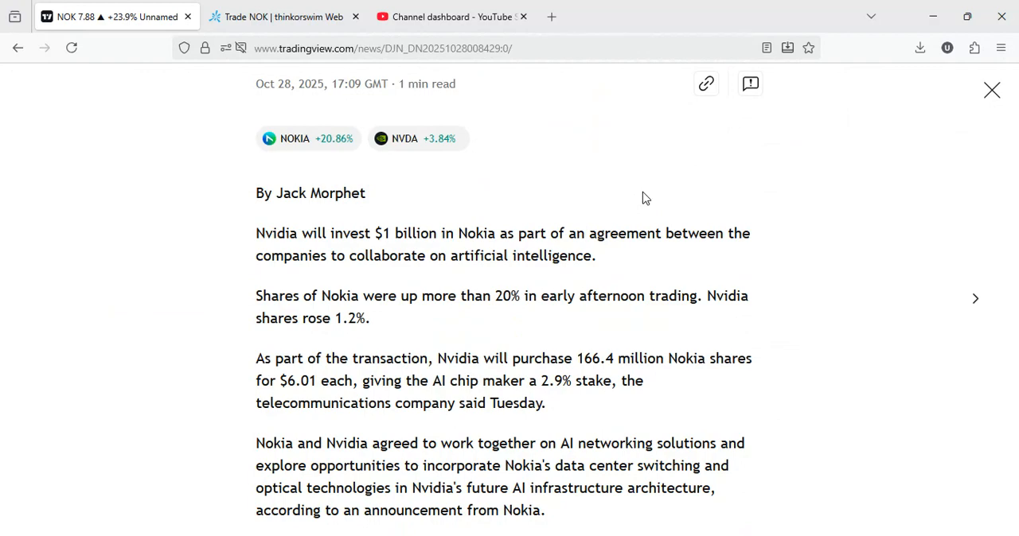
pyautogui.scroll(-3)
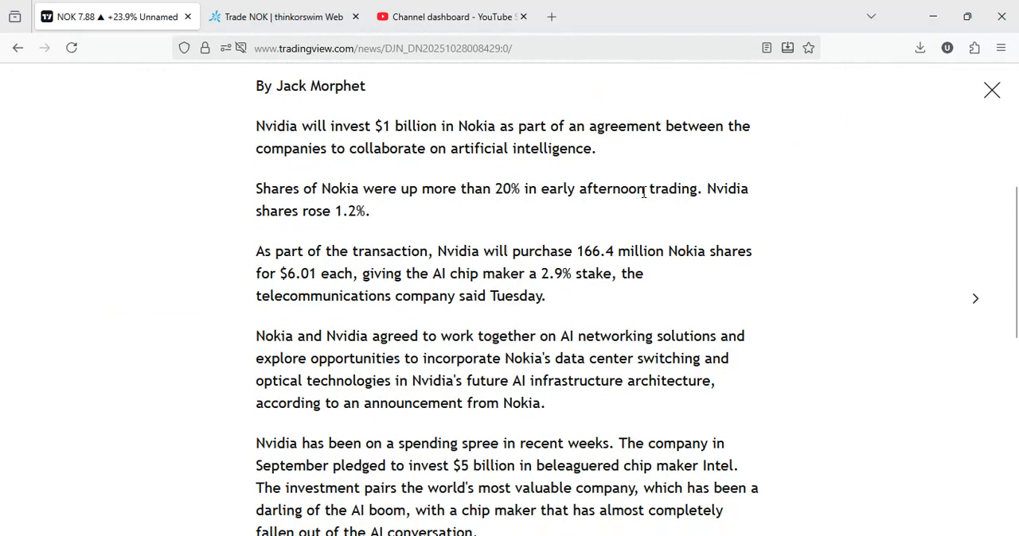
pyautogui.scroll(-3)
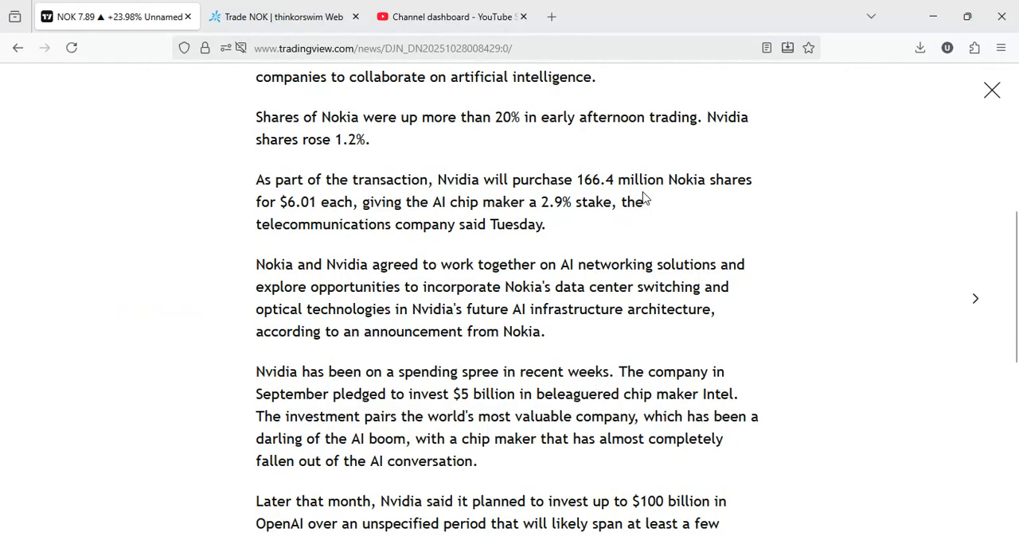
pyautogui.scroll(-3)
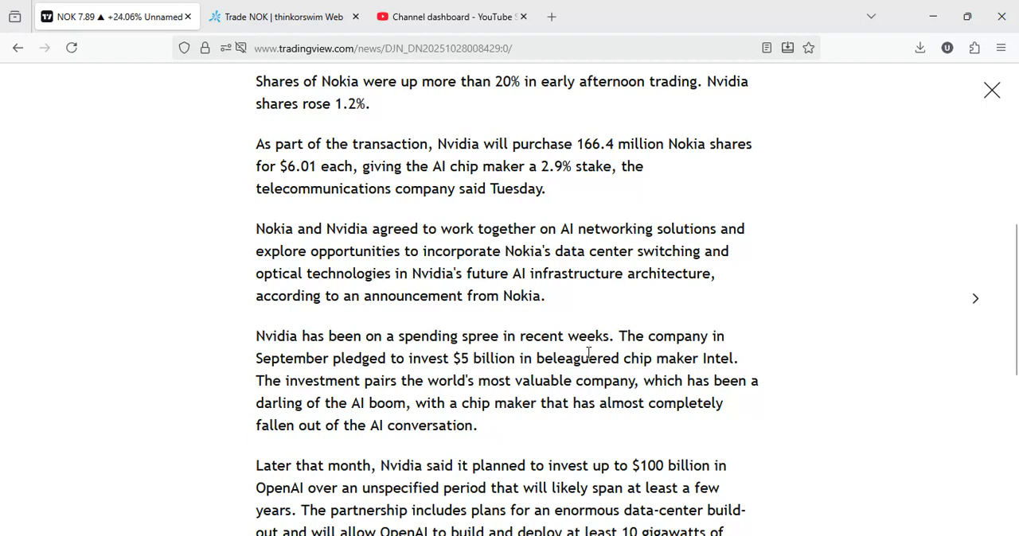
pyautogui.scroll(-3)
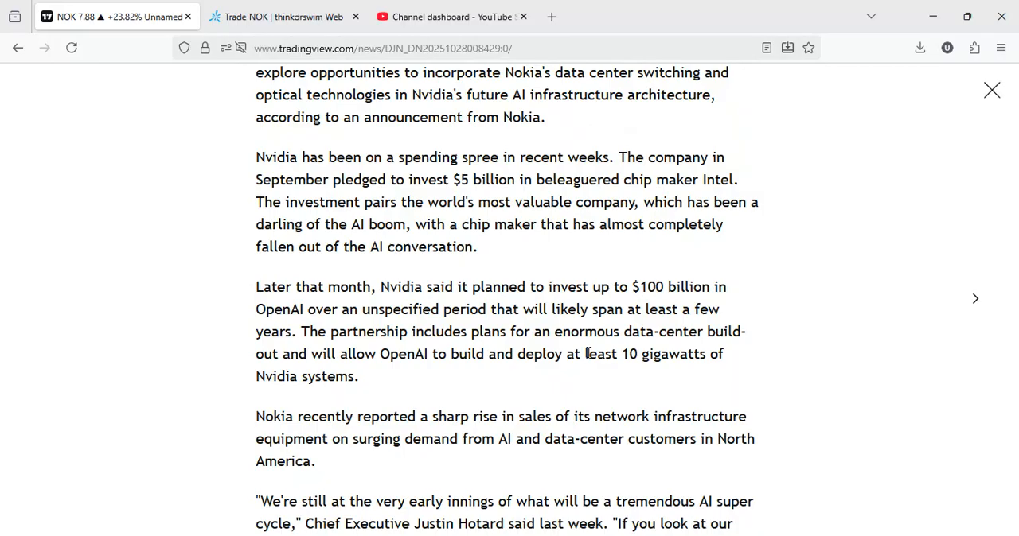
pyautogui.scroll(-3)
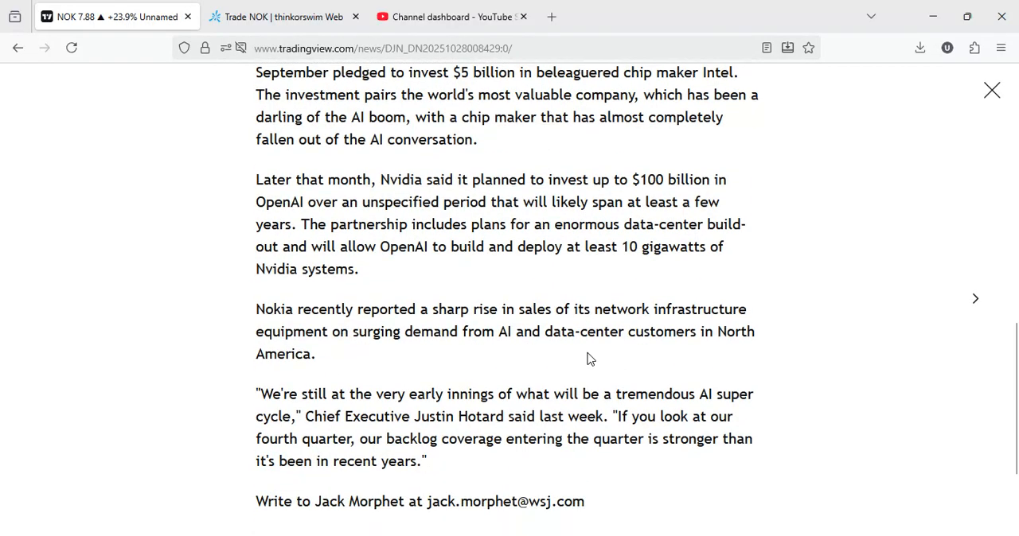
pyautogui.scroll(-3)
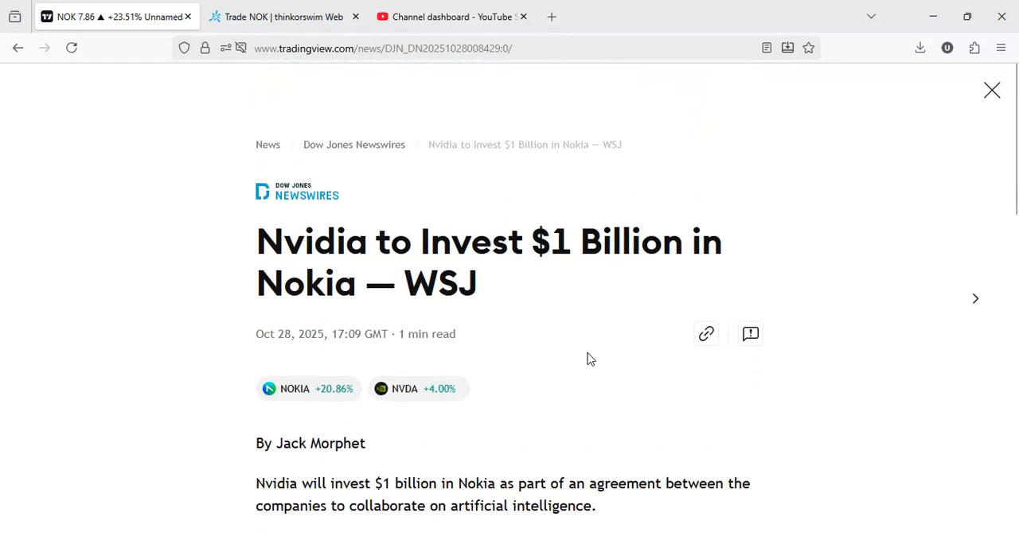
# - Read the Nvidia–Nokia AI telecom partnership story and the Reuters 'Nokia soars' brief
pyautogui.click(974, 298)
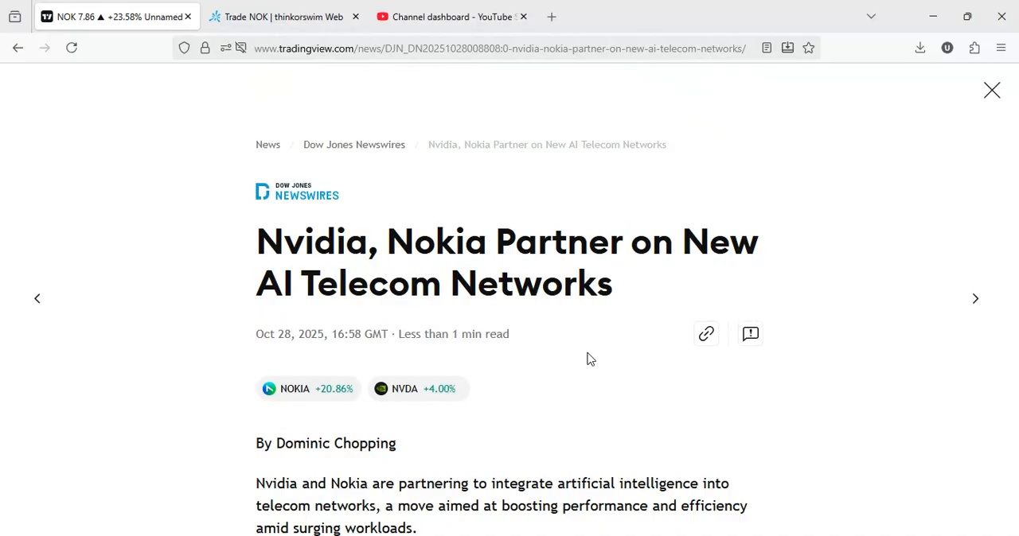
pyautogui.scroll(-3)
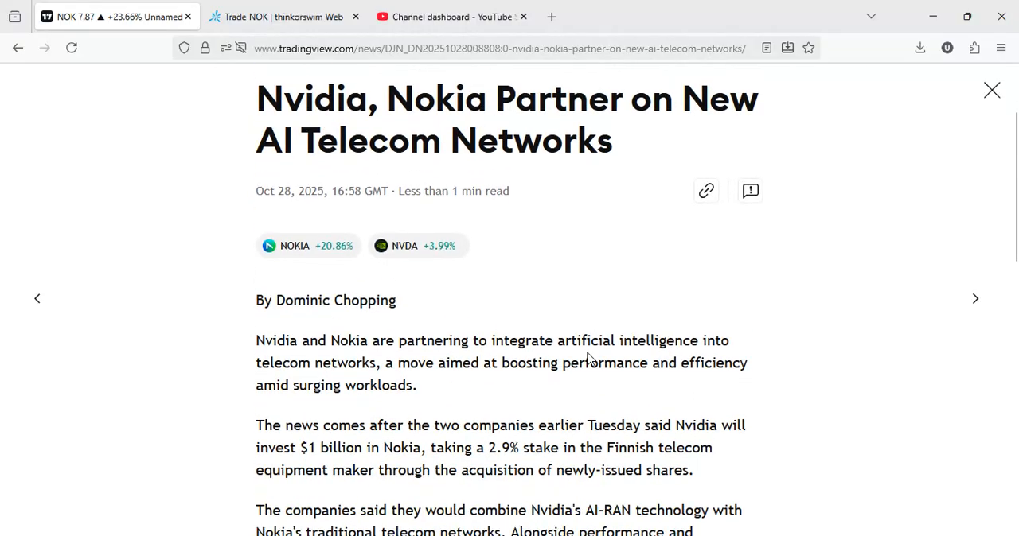
pyautogui.scroll(-3)
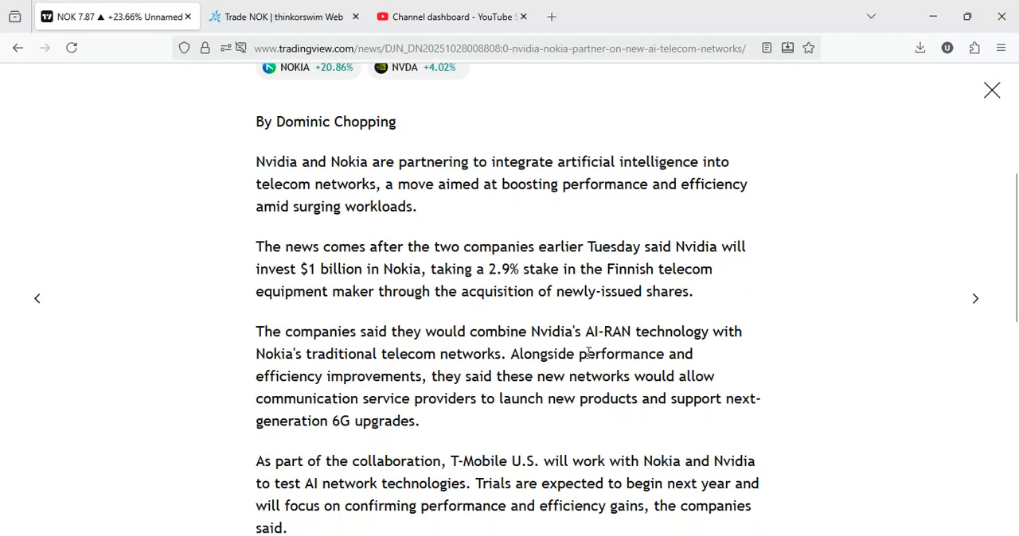
pyautogui.scroll(-3)
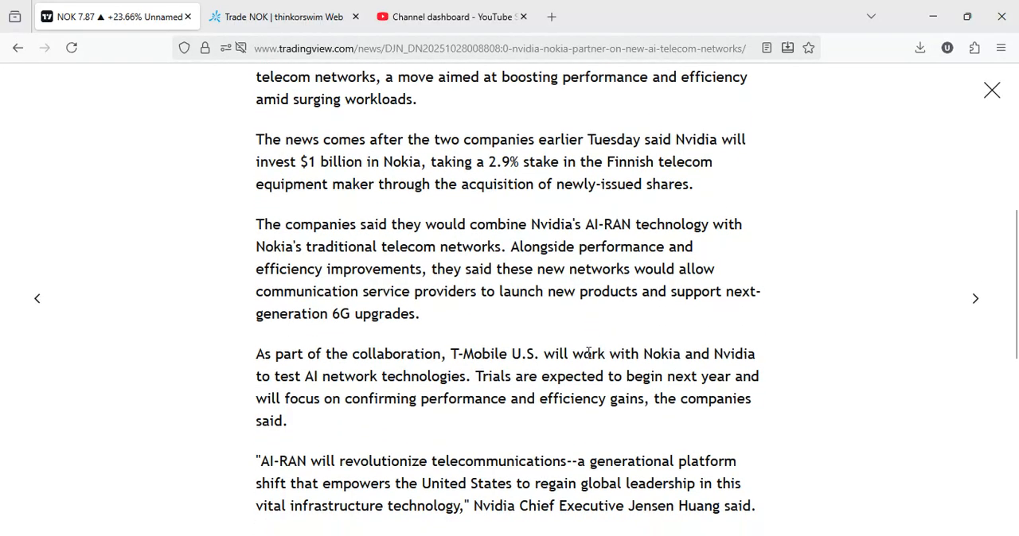
pyautogui.scroll(-3)
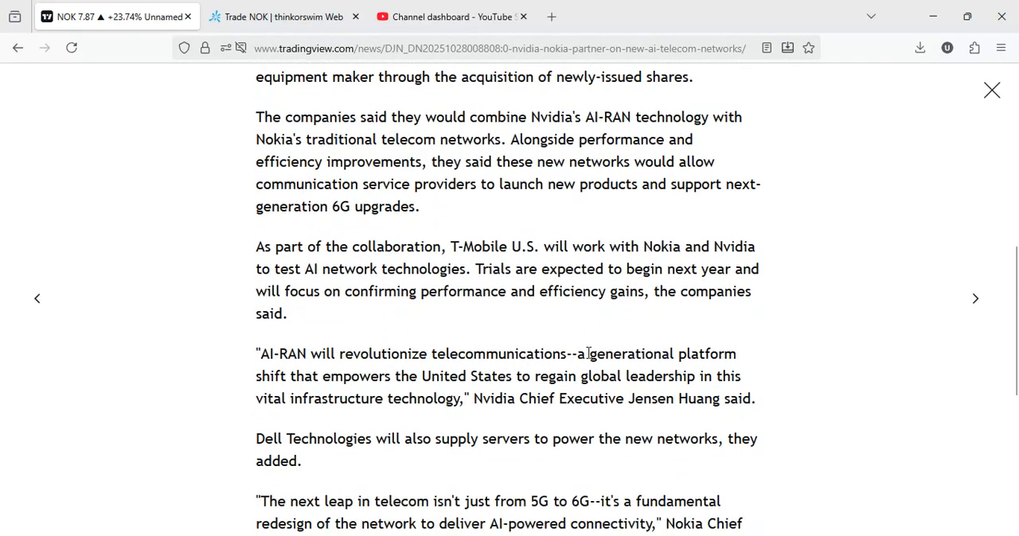
pyautogui.scroll(-3)
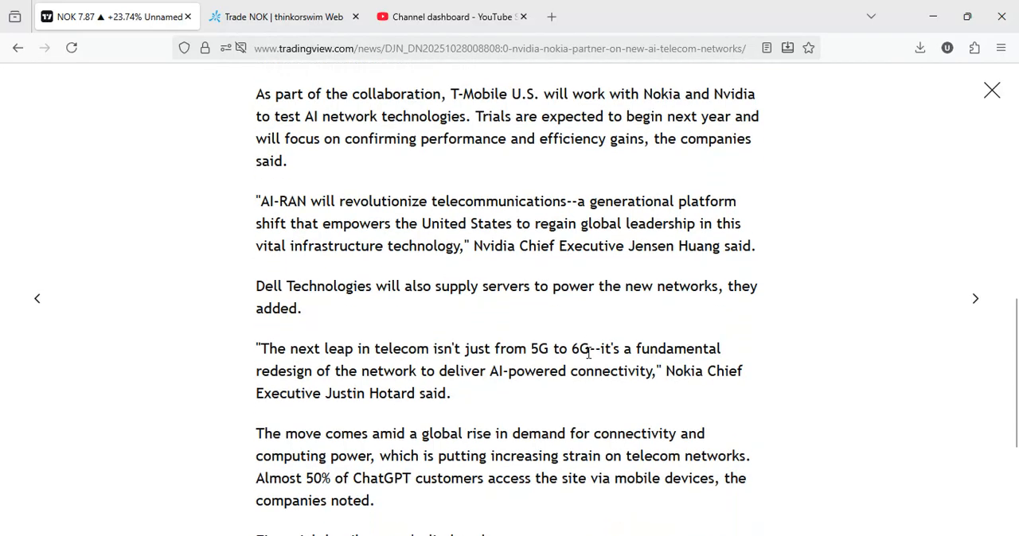
pyautogui.scroll(-3)
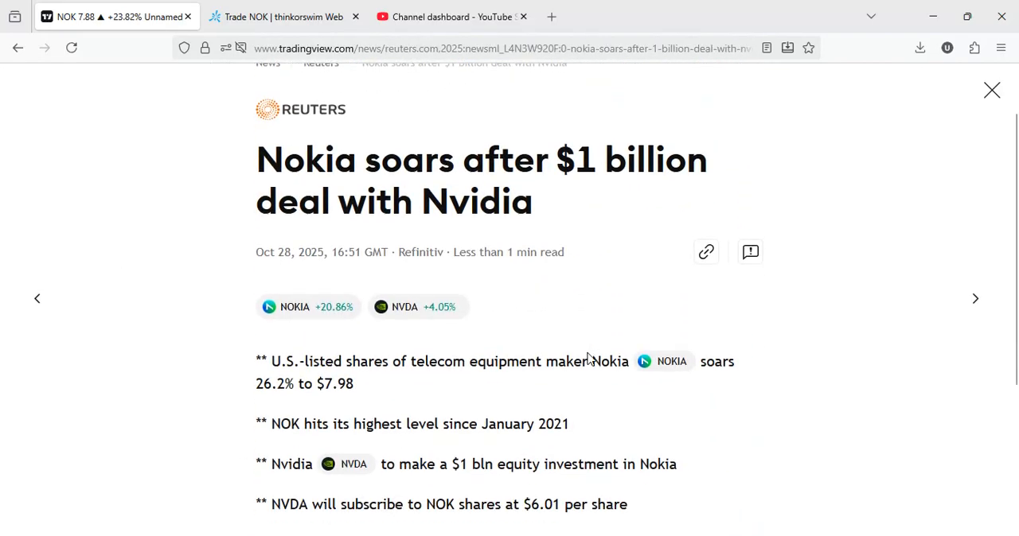
pyautogui.scroll(-3)
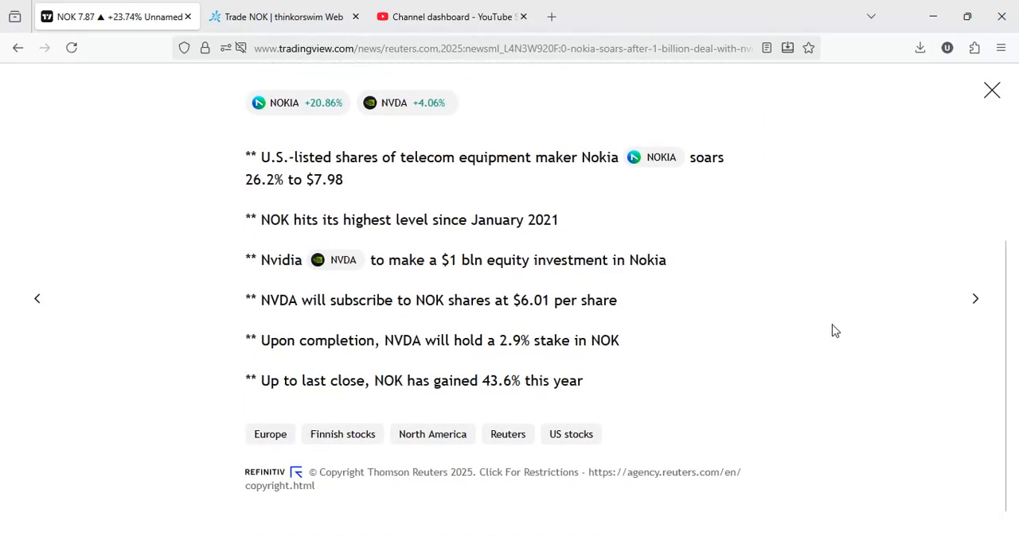
# - Read the Data Talk story on Nokia up over 23%, heading for its highest close since 2015
pyautogui.click(975, 298)
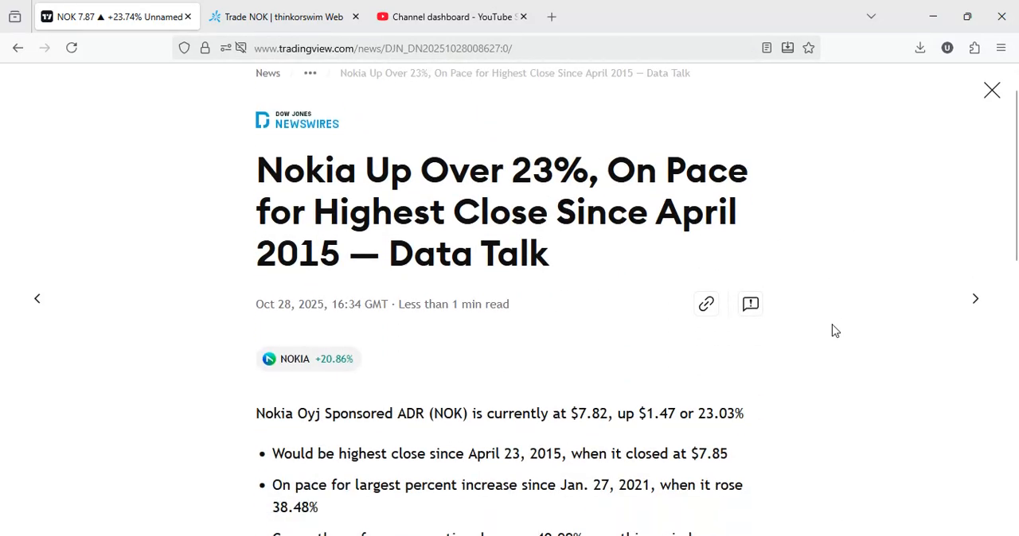
pyautogui.scroll(-3)
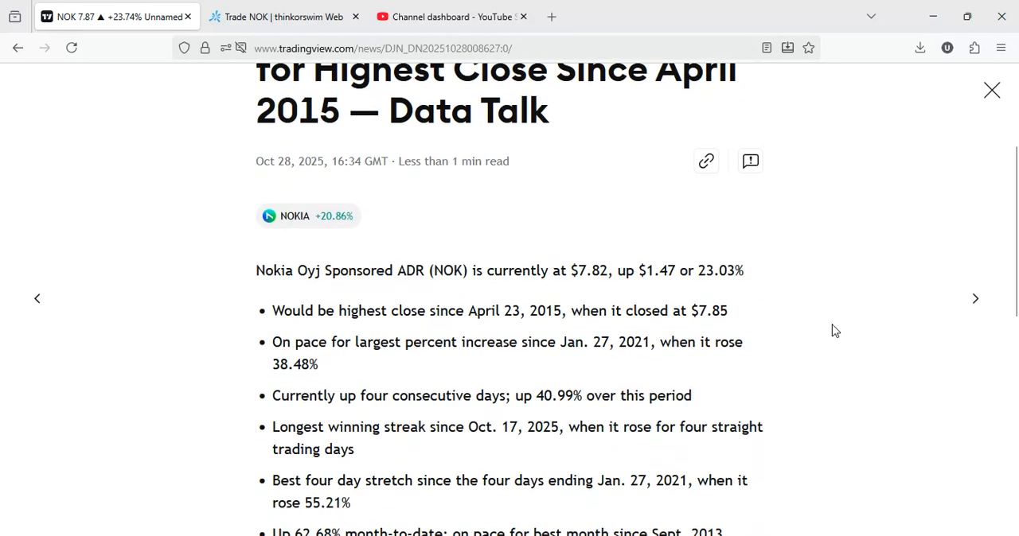
pyautogui.scroll(-3)
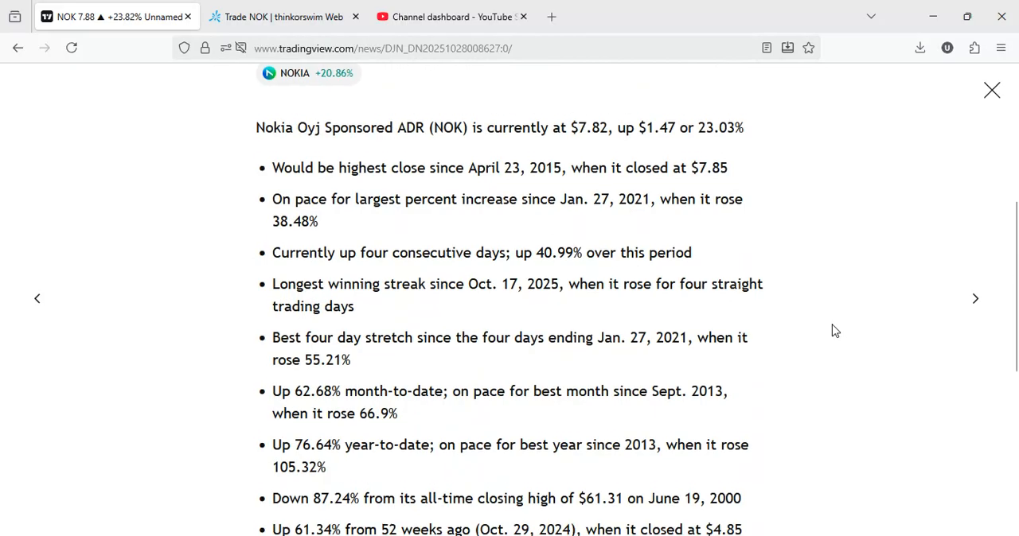
pyautogui.scroll(-3)
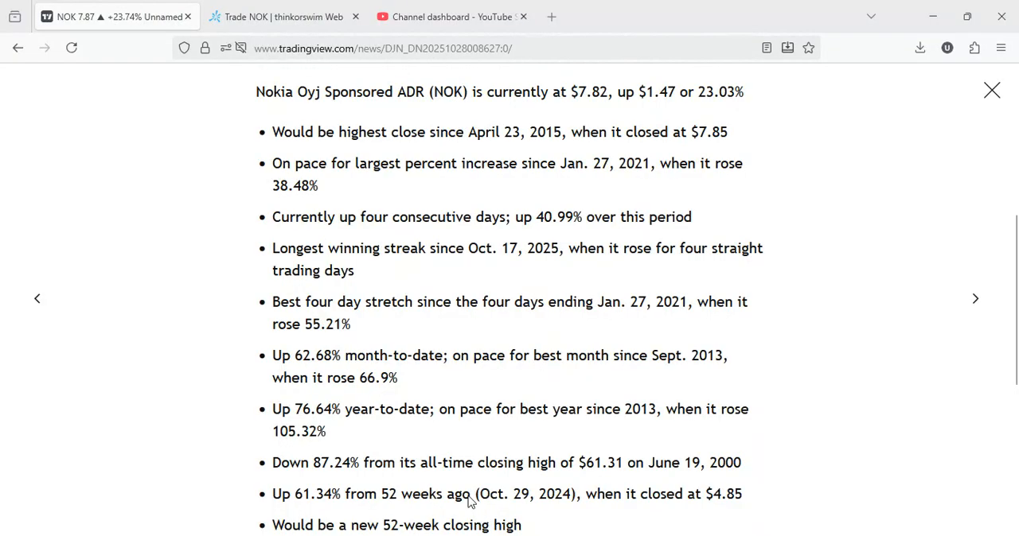
pyautogui.moveTo(411, 493)
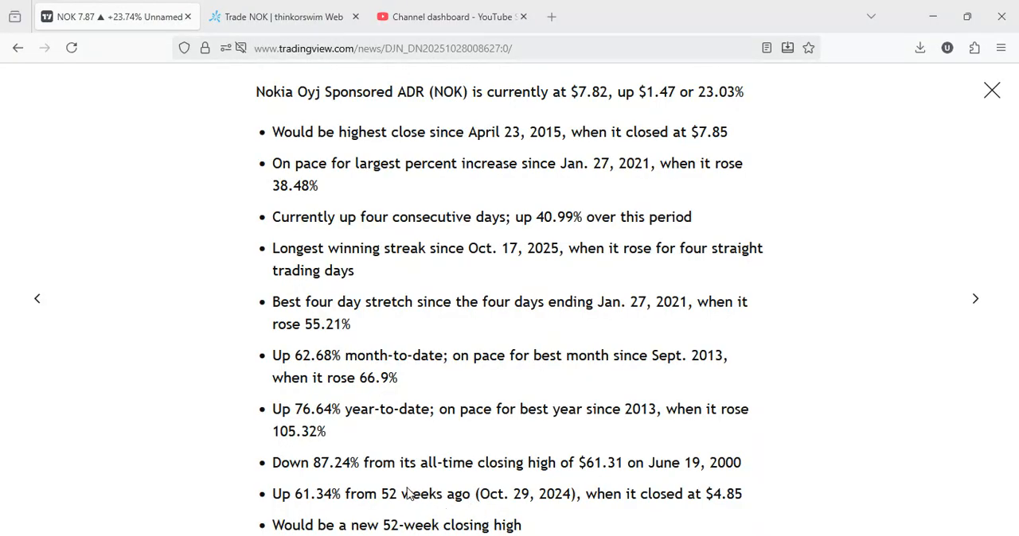
pyautogui.moveTo(582, 523)
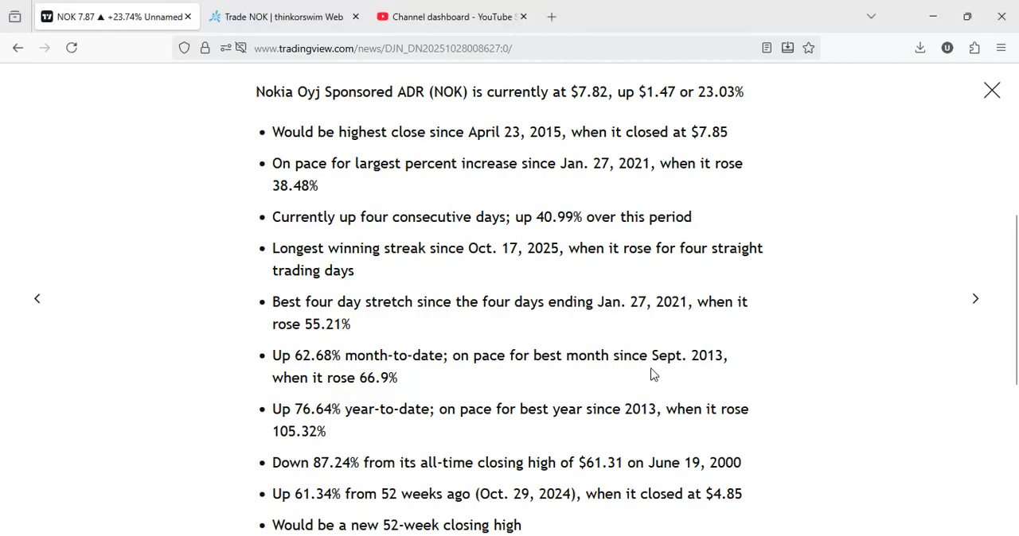
pyautogui.moveTo(991, 89)
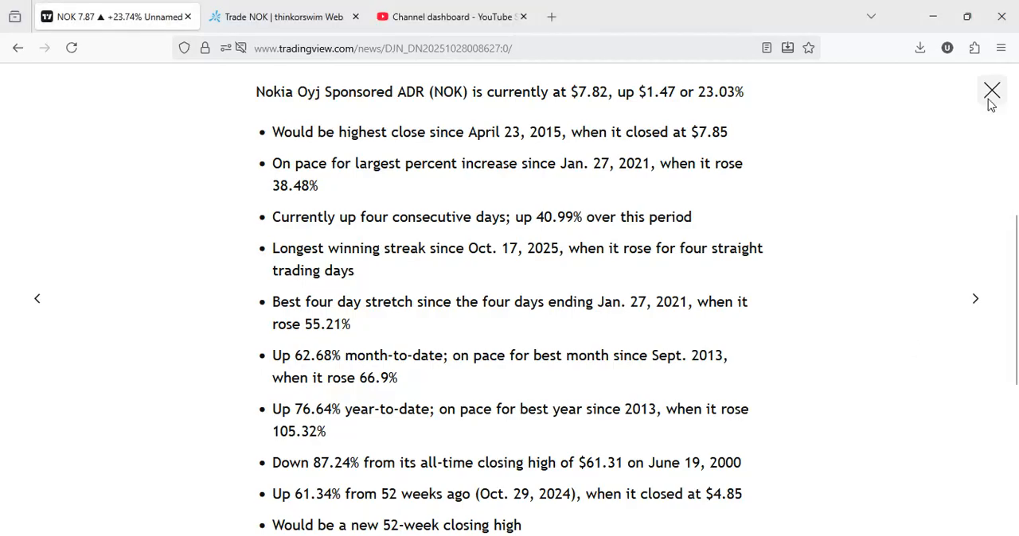
# - Close the news viewer, review the NOK daily chart, then show the thinkorswim Web NOK chart
pyautogui.click(992, 90)
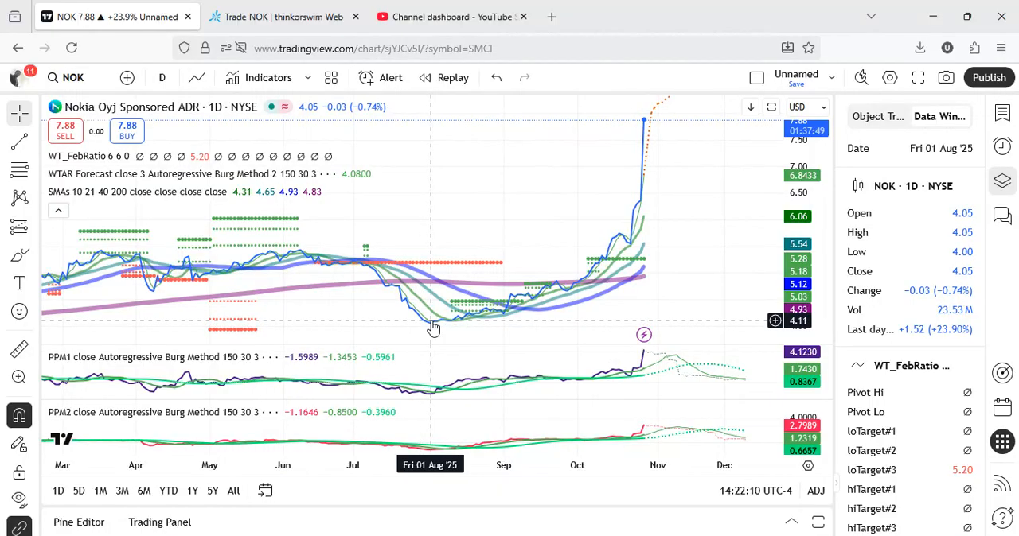
pyautogui.moveTo(552, 277)
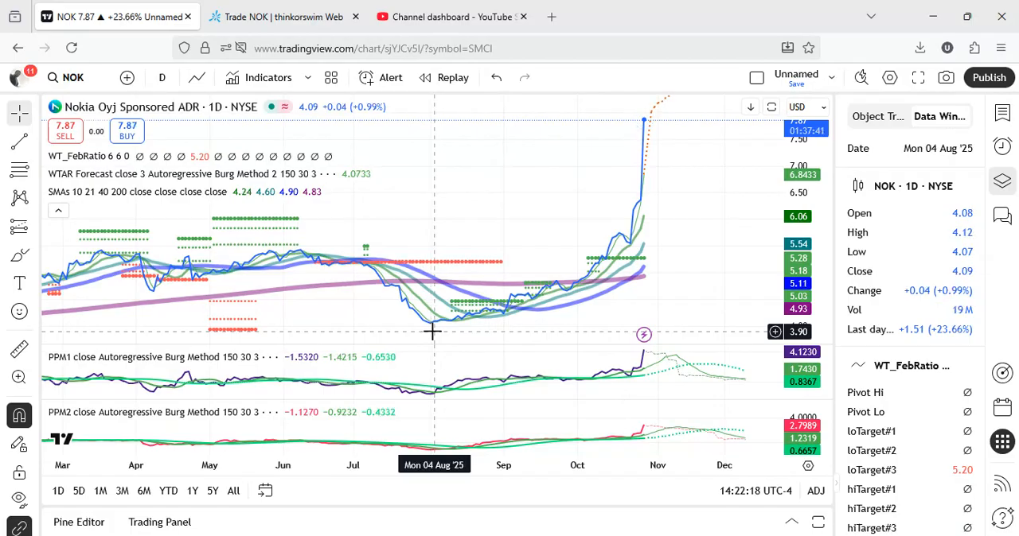
pyautogui.moveTo(619, 263)
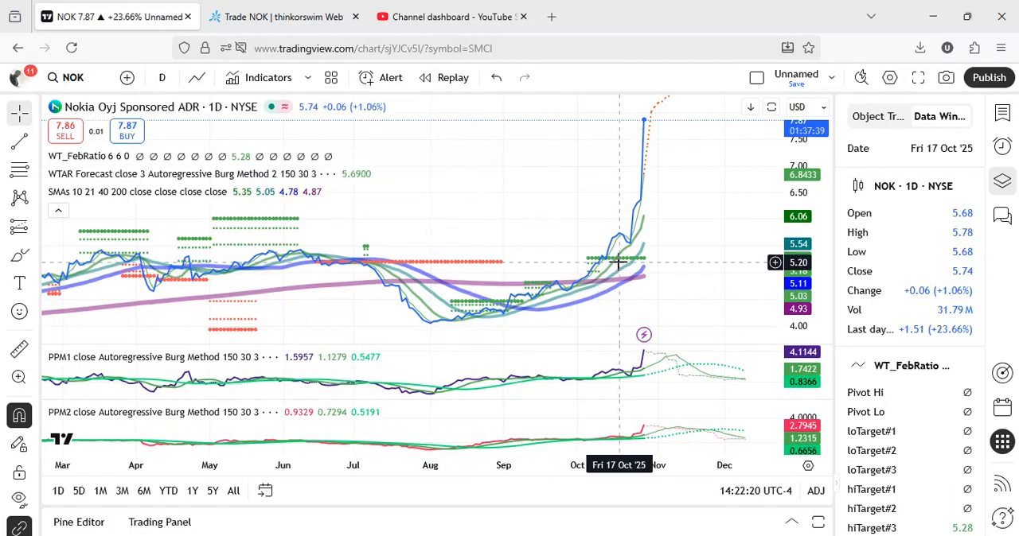
pyautogui.moveTo(640, 240)
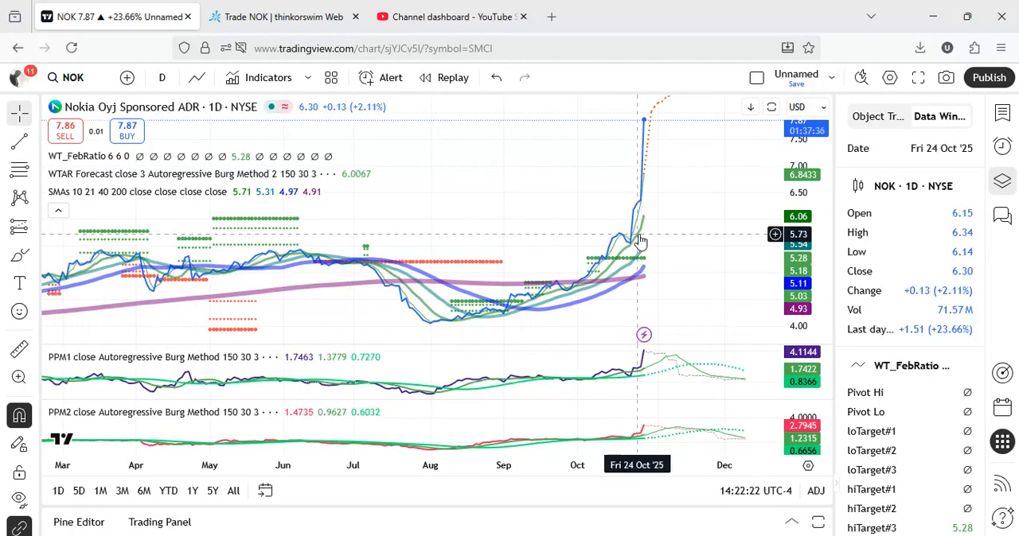
pyautogui.moveTo(633, 251)
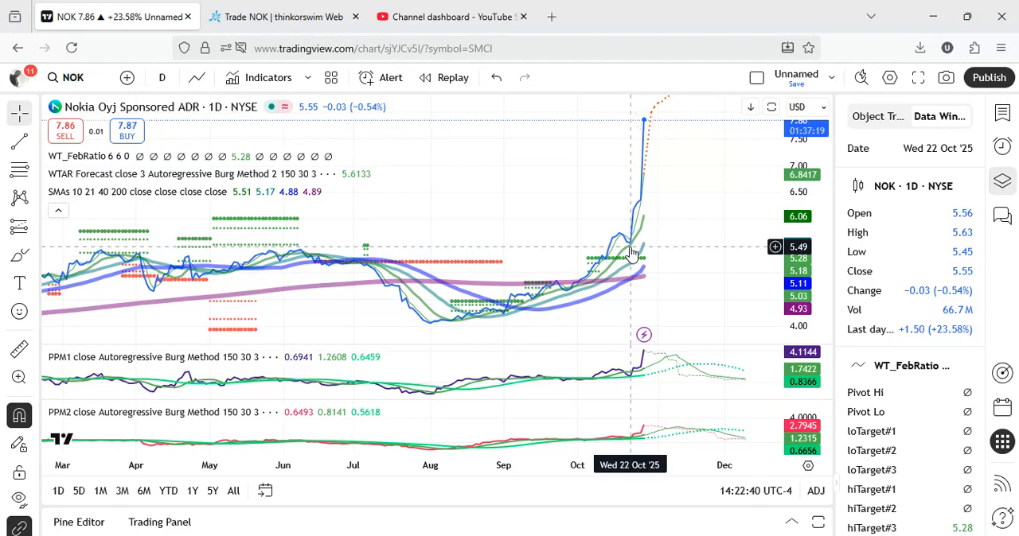
pyautogui.moveTo(645, 320)
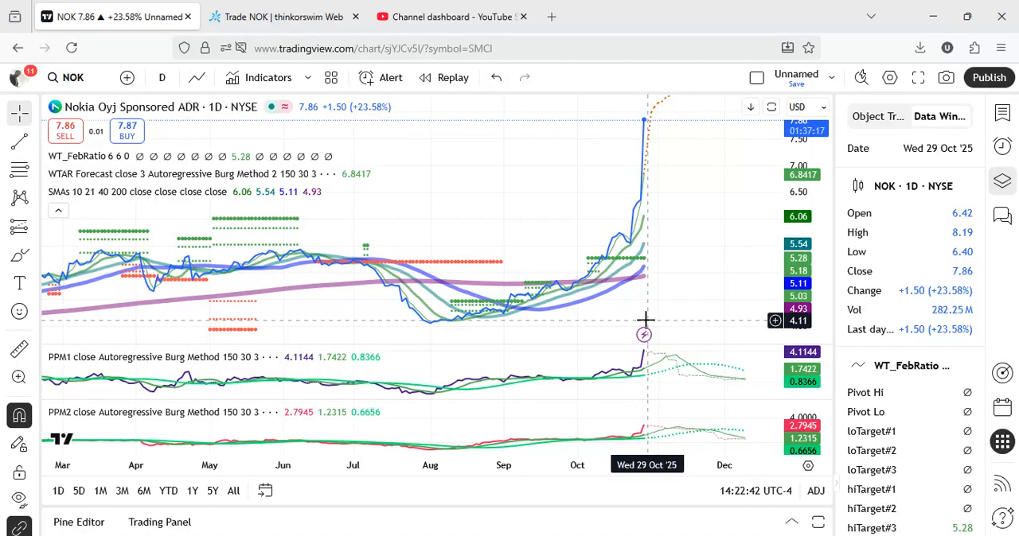
pyautogui.moveTo(643, 334)
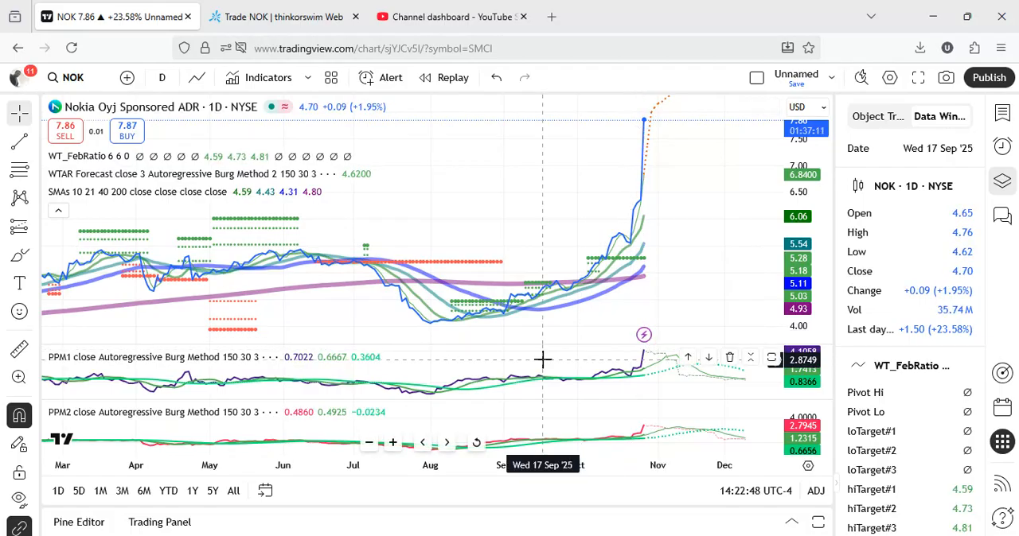
pyautogui.click(283, 16)
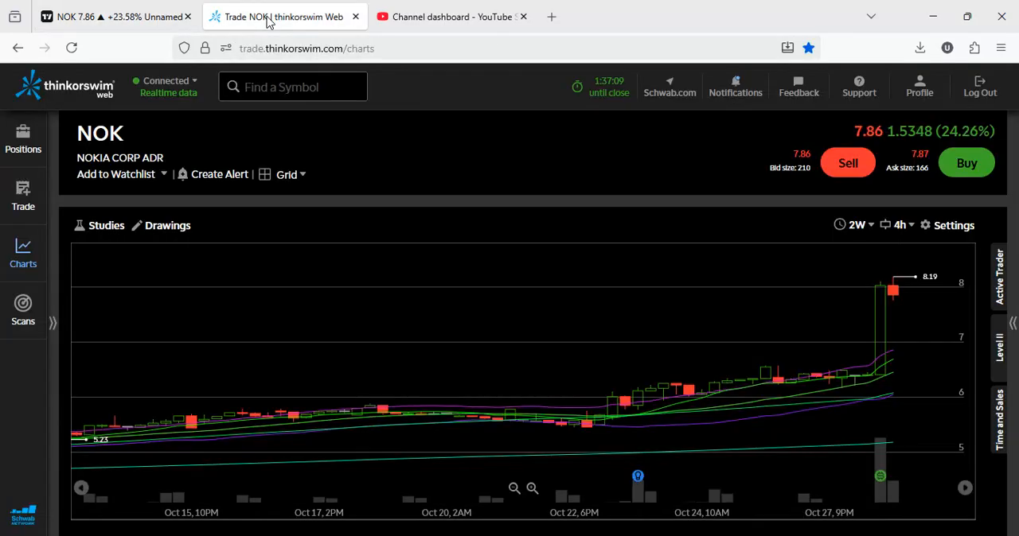